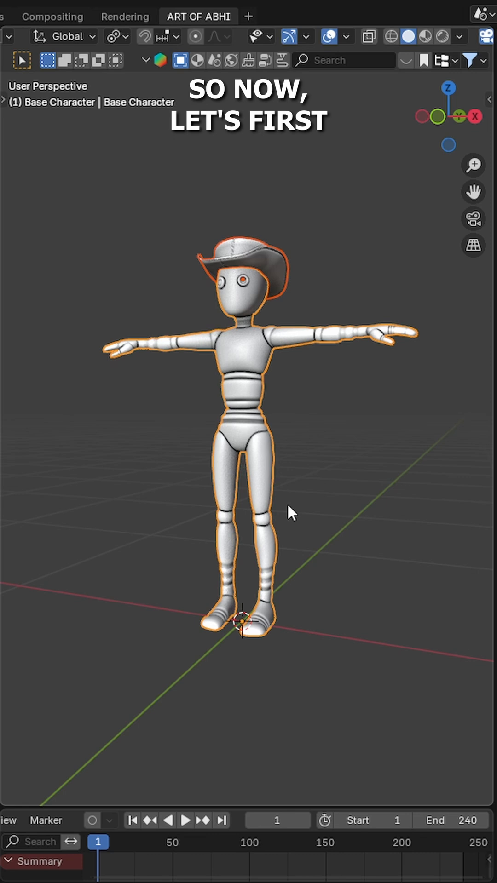
Step: Export the cowboy-hat base character as an FBX file into the Export folder
left_click(34, 14)
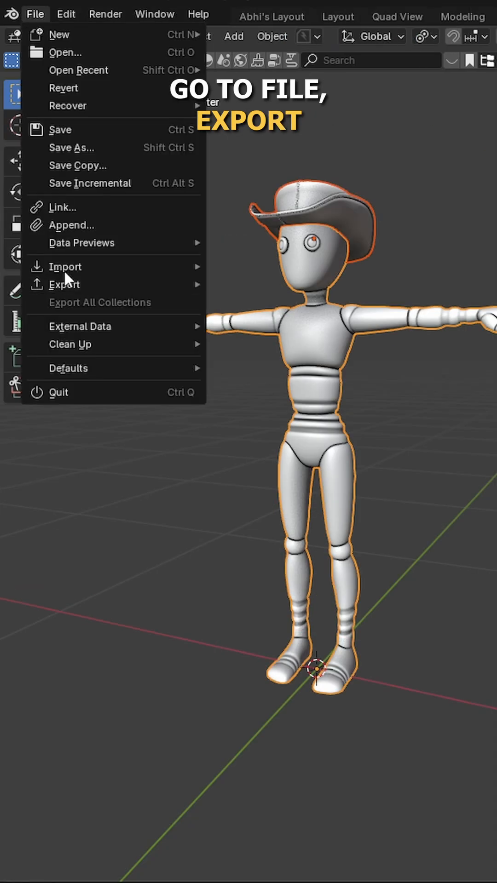
left_click(65, 284)
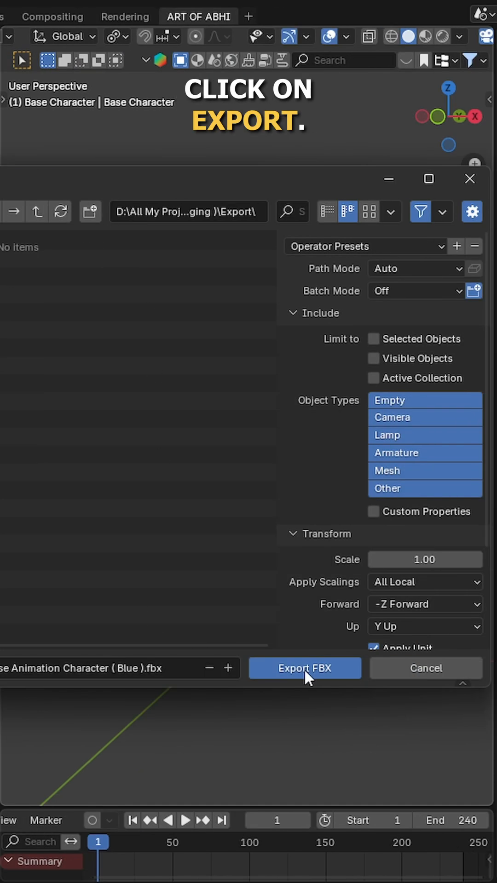
left_click(304, 668)
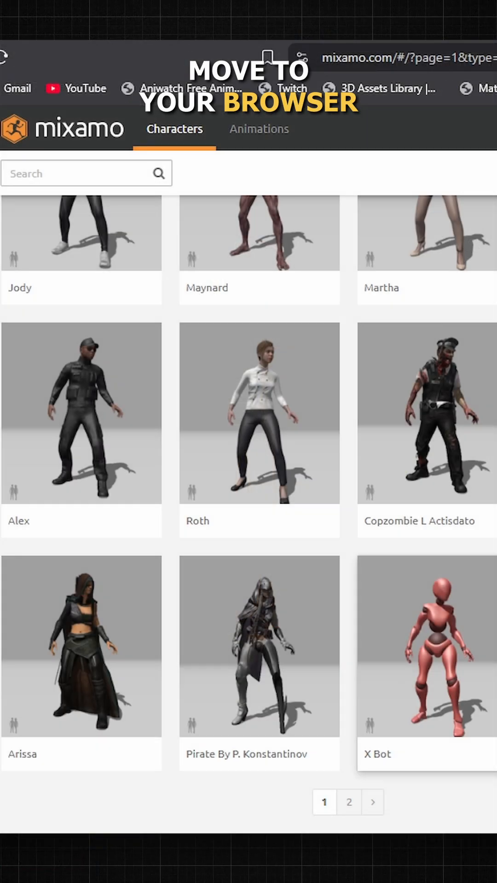
Step: Upload the exported character FBX to Mixamo so it appears in the auto-rigger T-pose
left_click(426, 644)
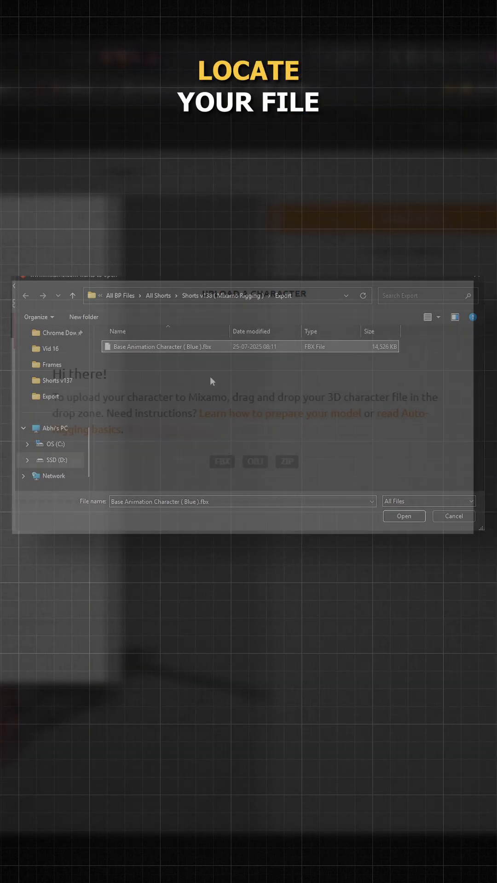
left_click(403, 516)
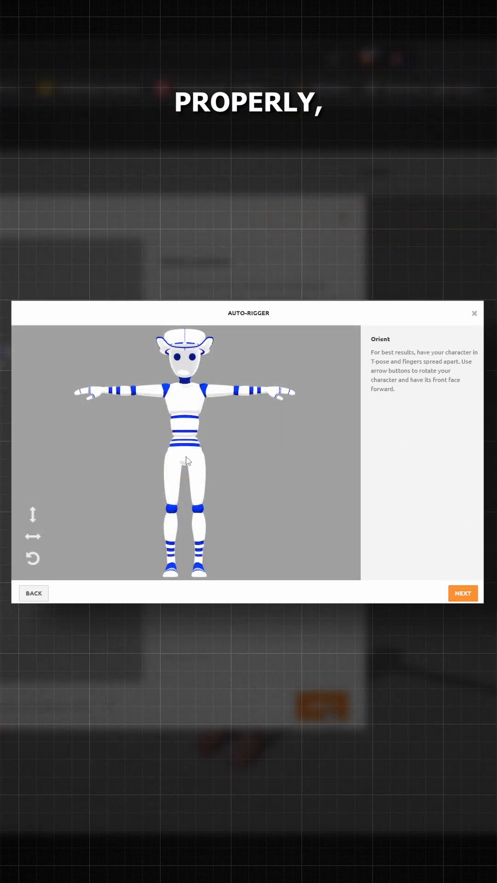
Step: Accept the character's orientation to proceed to marker placement
left_click(461, 593)
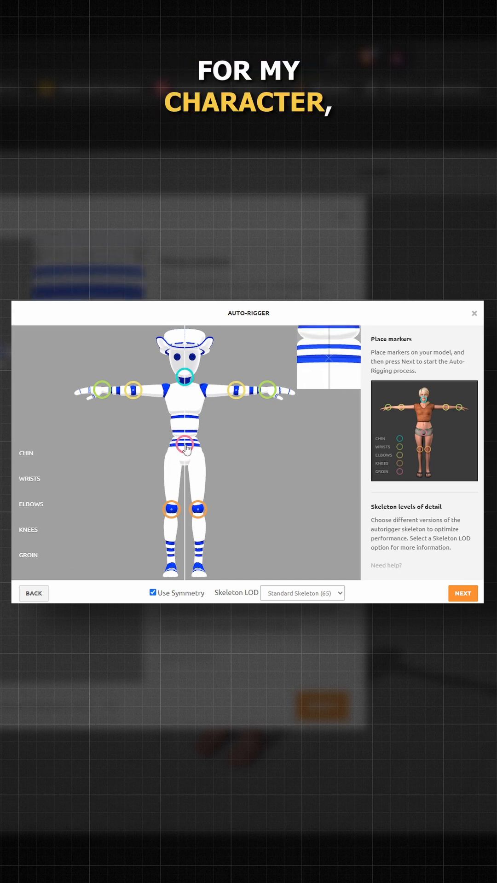
Step: Auto-rig the character with the 2 Chain Fingers (41) skeleton and show the animation library
left_click(303, 593)
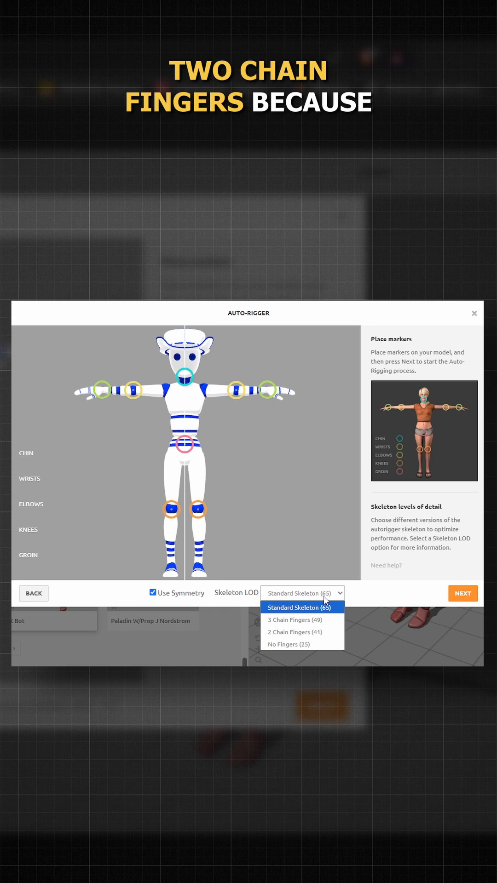
left_click(296, 632)
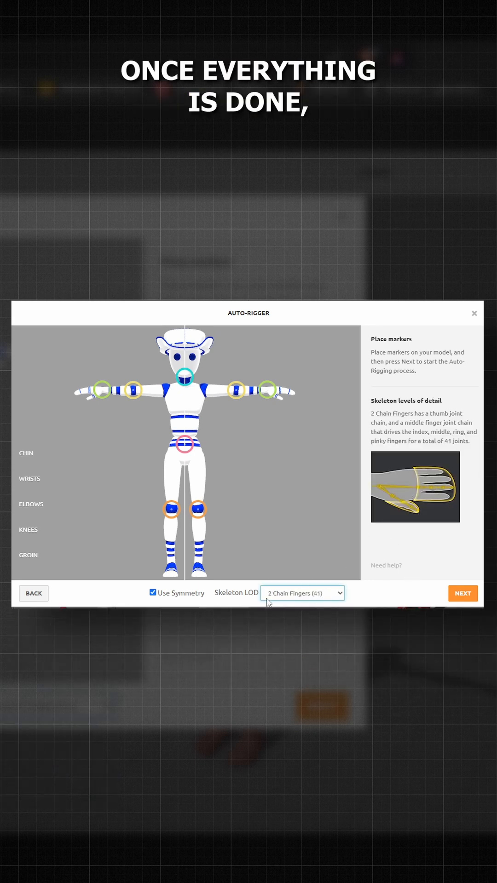
left_click(462, 594)
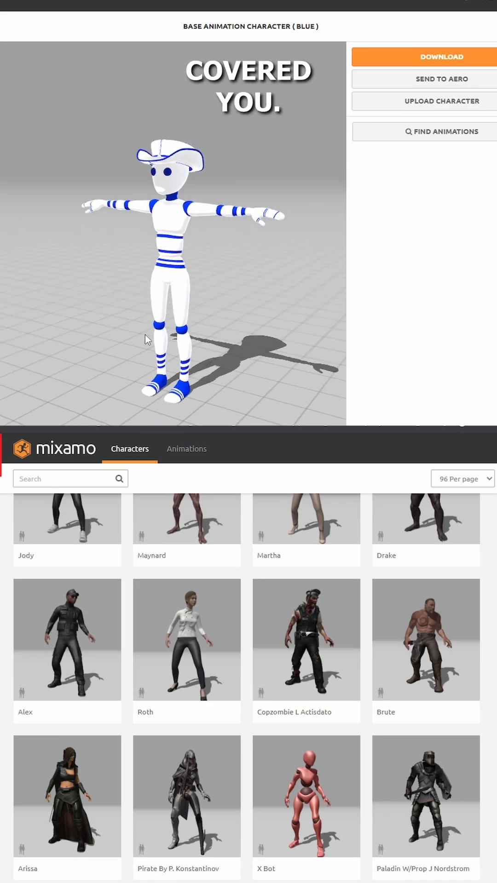
left_click(185, 449)
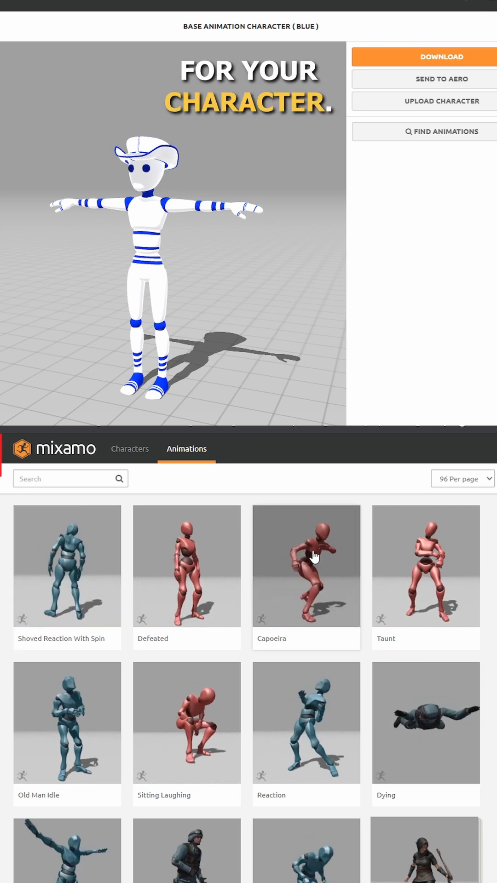
Step: Preview animations (searching 'happy'), apply Run To Flip to the character and download it
left_click(306, 566)
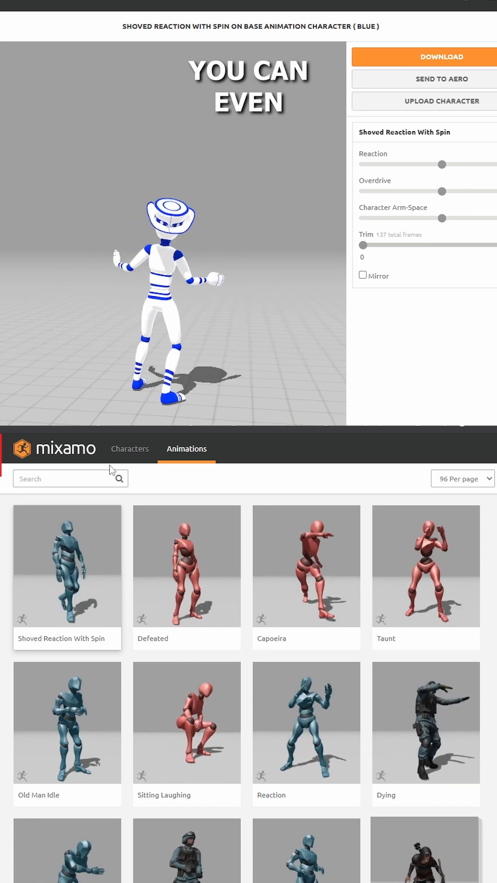
type("happy")
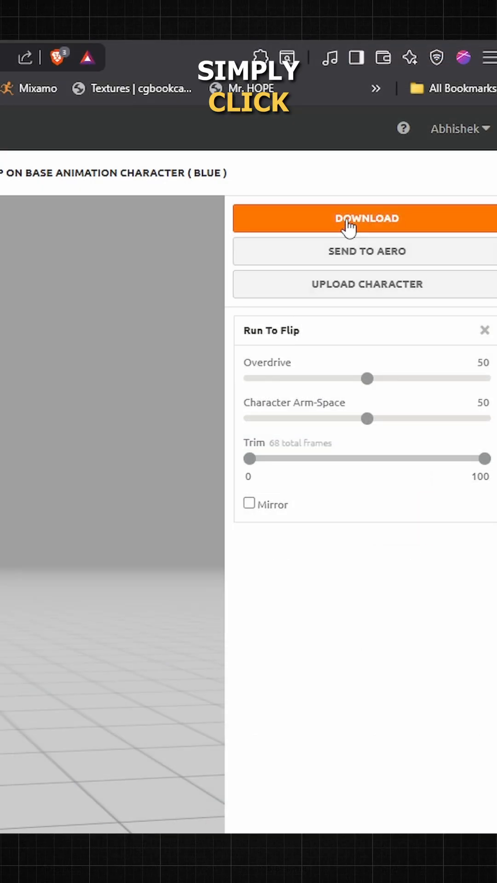
left_click(365, 219)
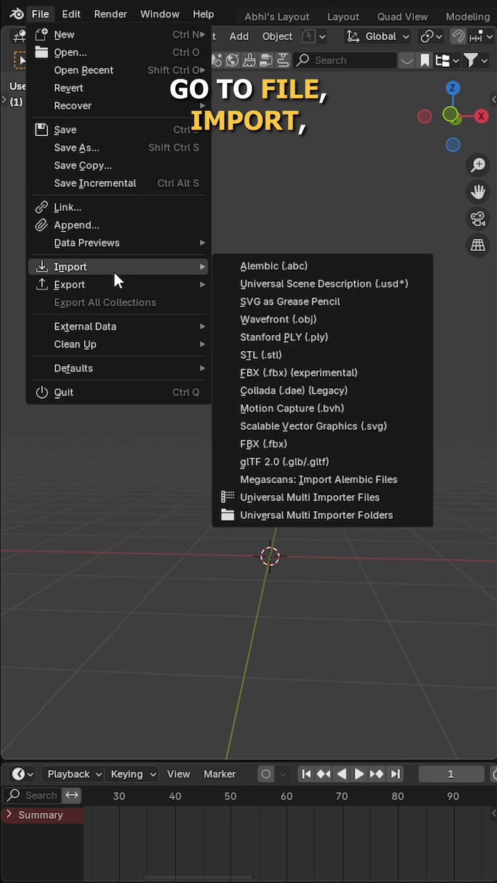
Step: Import Run To Flip.fbx into the Blender scene
left_click(262, 444)
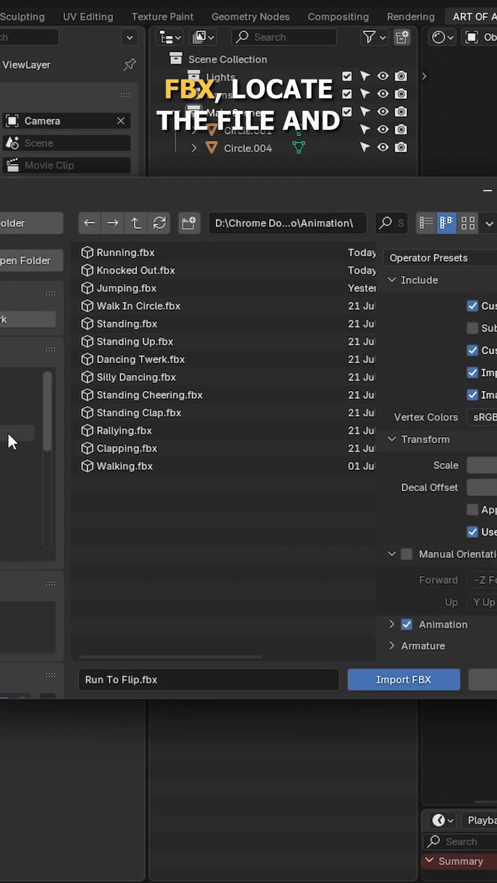
left_click(403, 679)
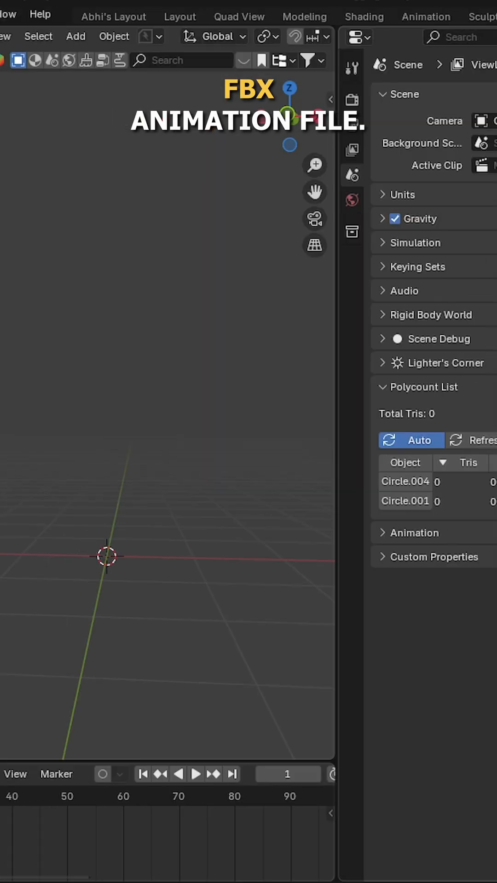